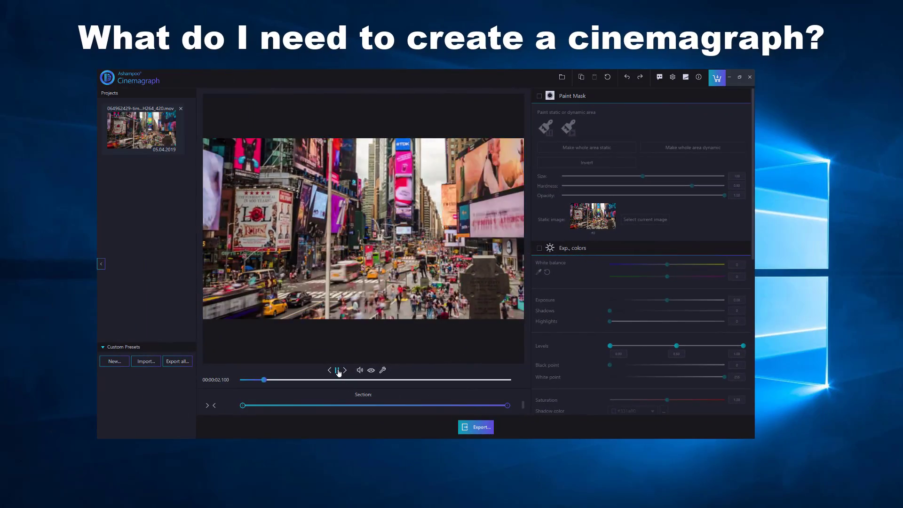
- Close the Times Square project so the empty drag-and-drop start screen appears
click(336, 371)
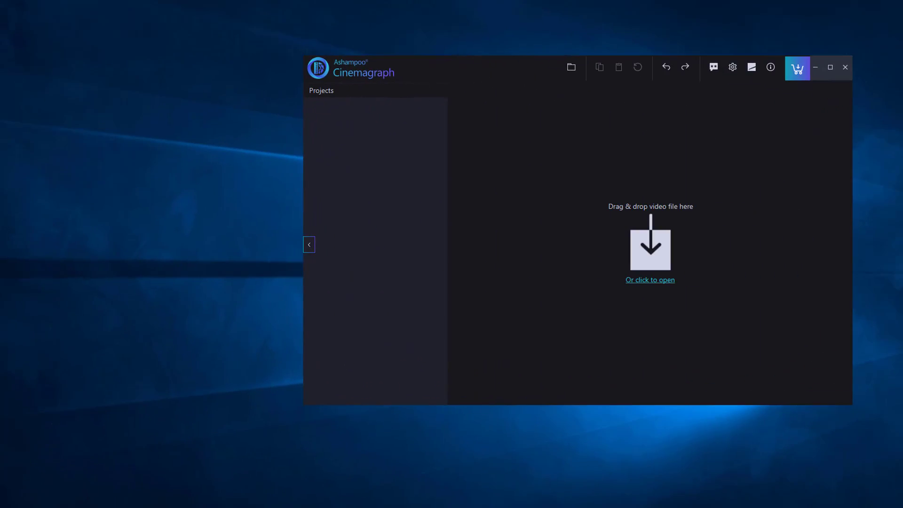
- Load the Times Square .mov from the Videos folder as a new project and start playback
click(649, 280)
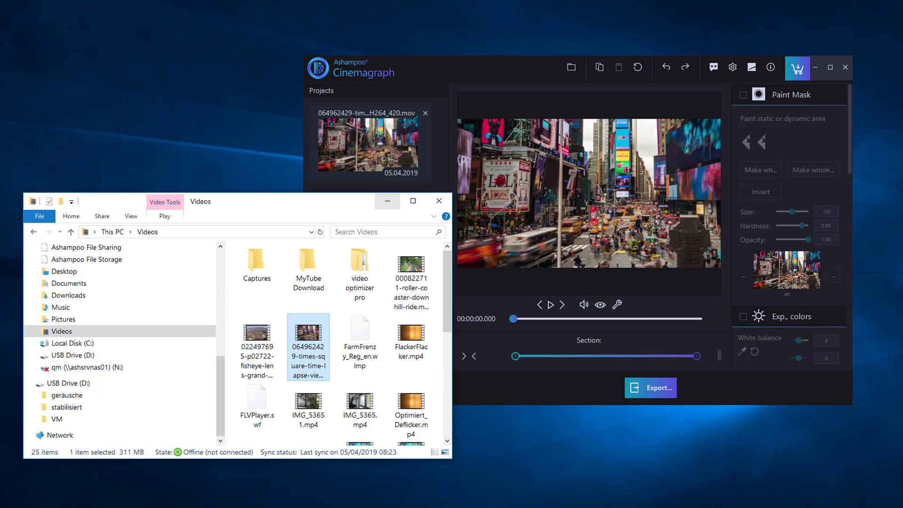
click(439, 201)
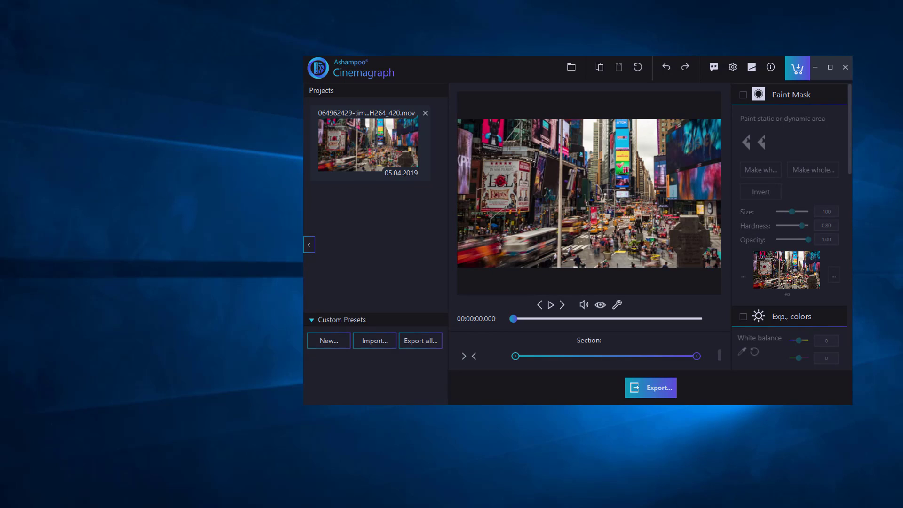
click(830, 68)
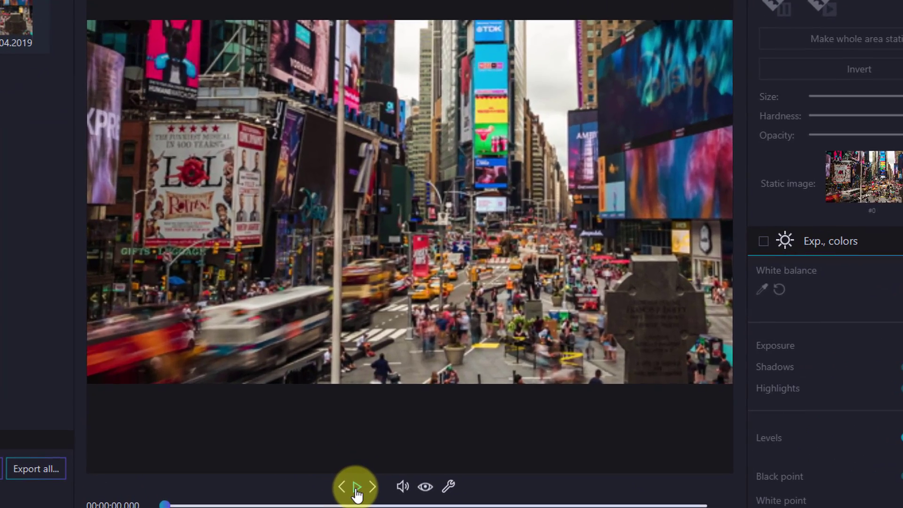
- Enable Paint Mask with the dynamic-area brush at size 43 and settle on the brush shape
click(356, 486)
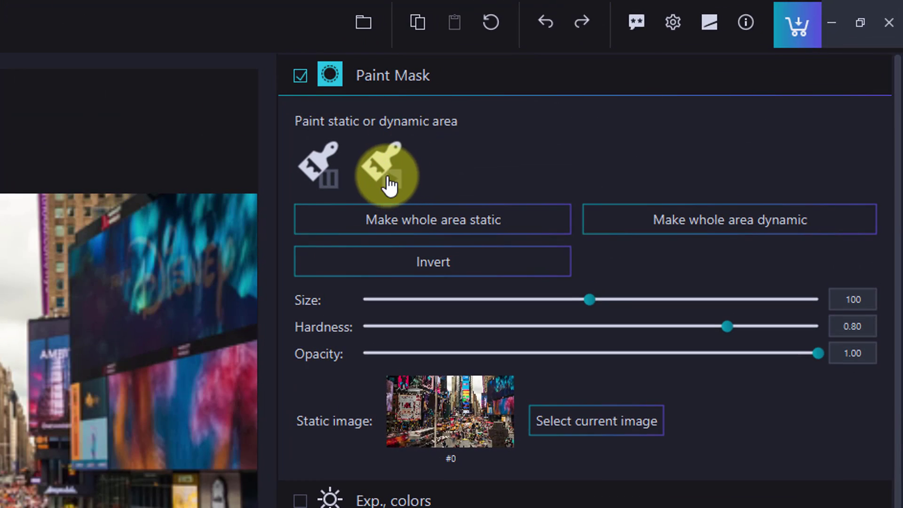
click(385, 170)
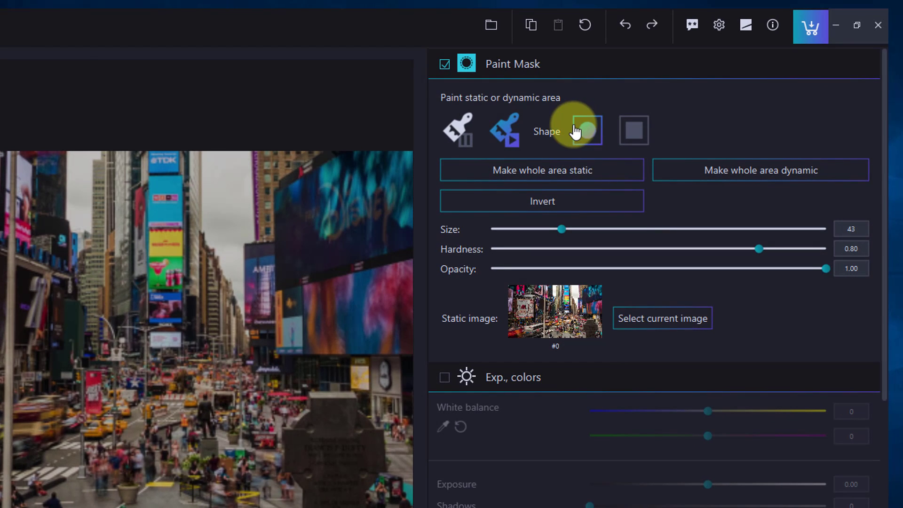
click(587, 130)
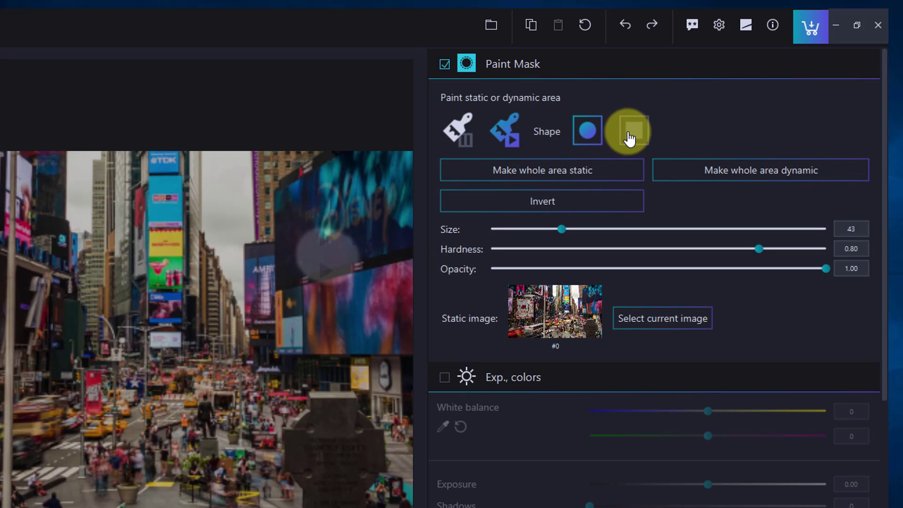
click(628, 131)
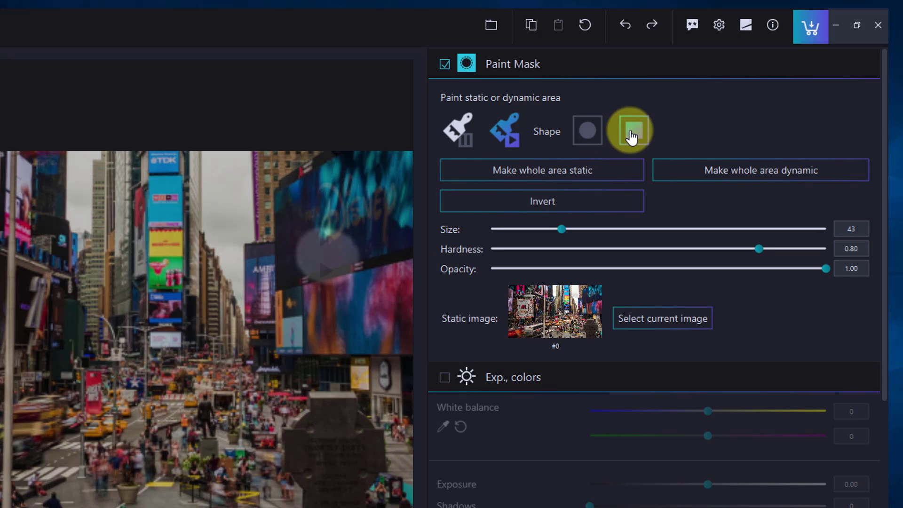
click(632, 130)
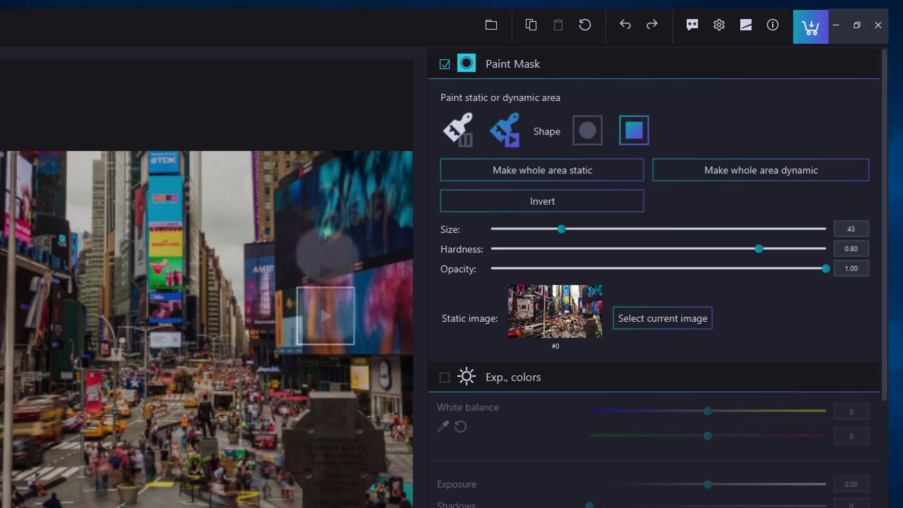
click(587, 130)
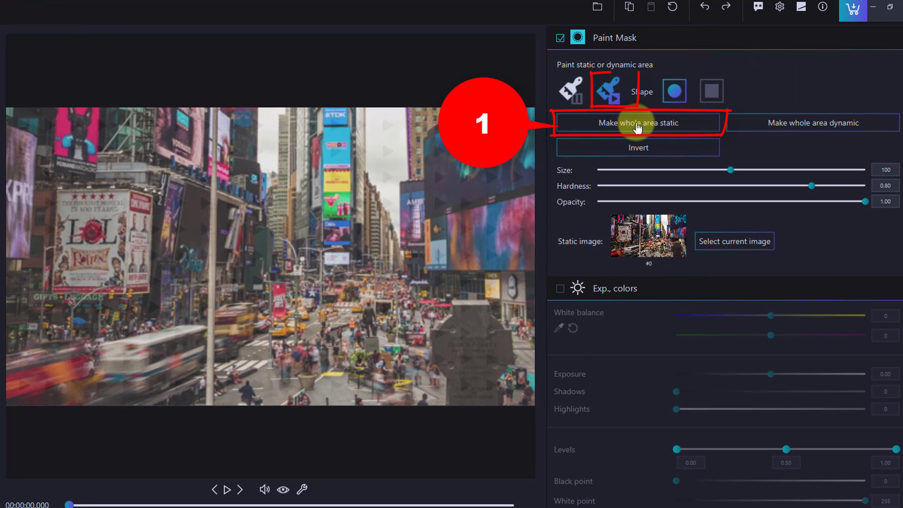
- Make the whole frame static and begin painting the right-hand billboards as dynamic areas
click(637, 122)
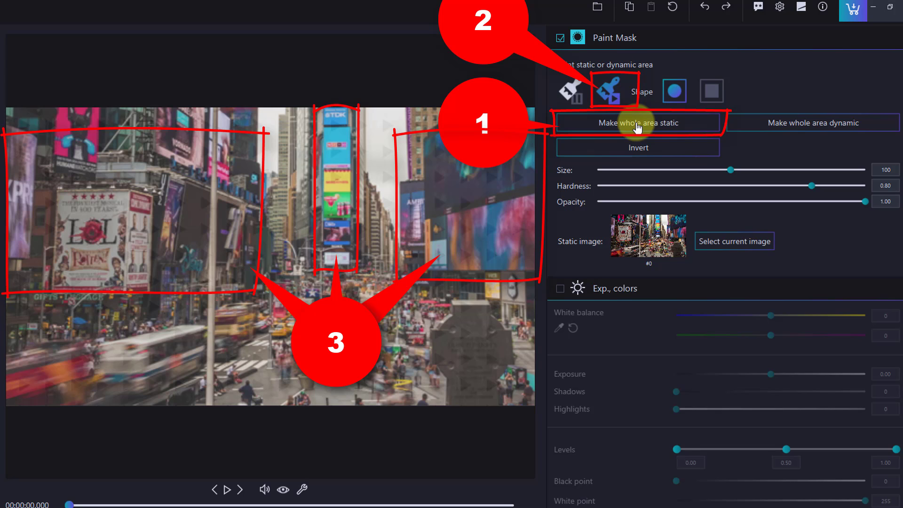
click(638, 122)
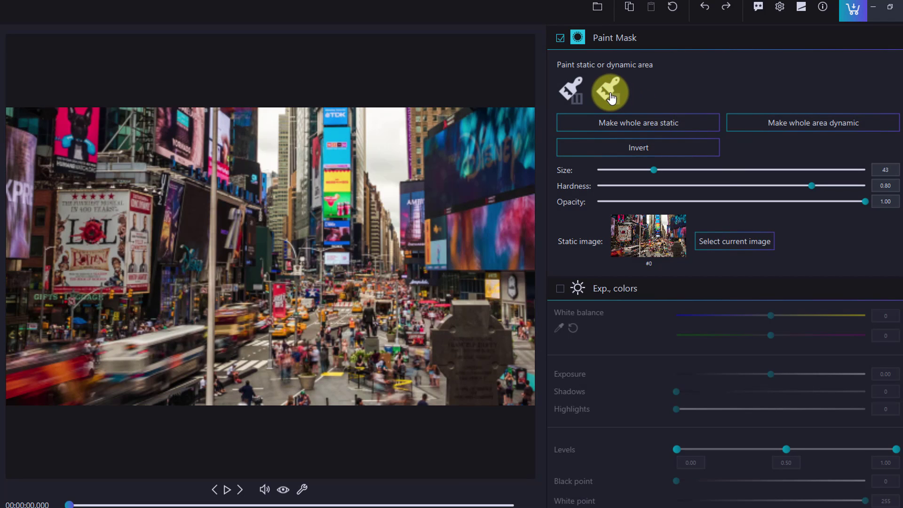
click(609, 92)
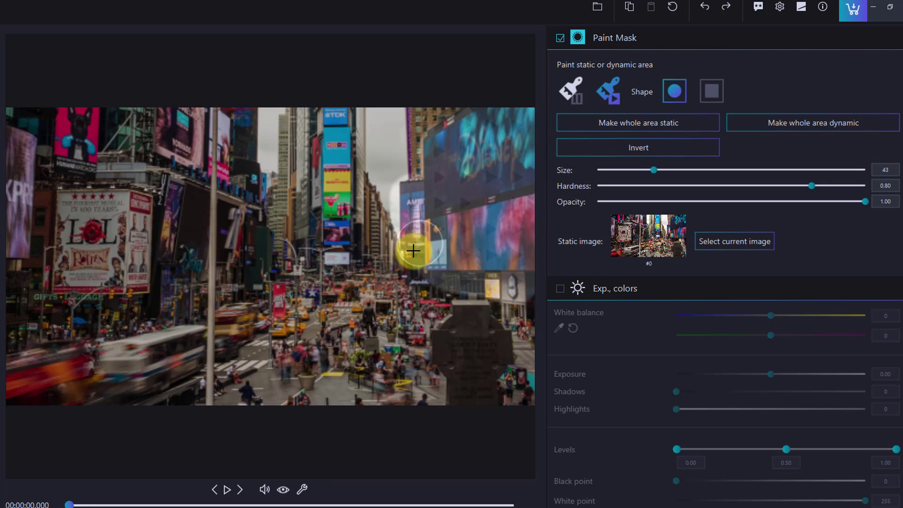
mouse_move(453, 250)
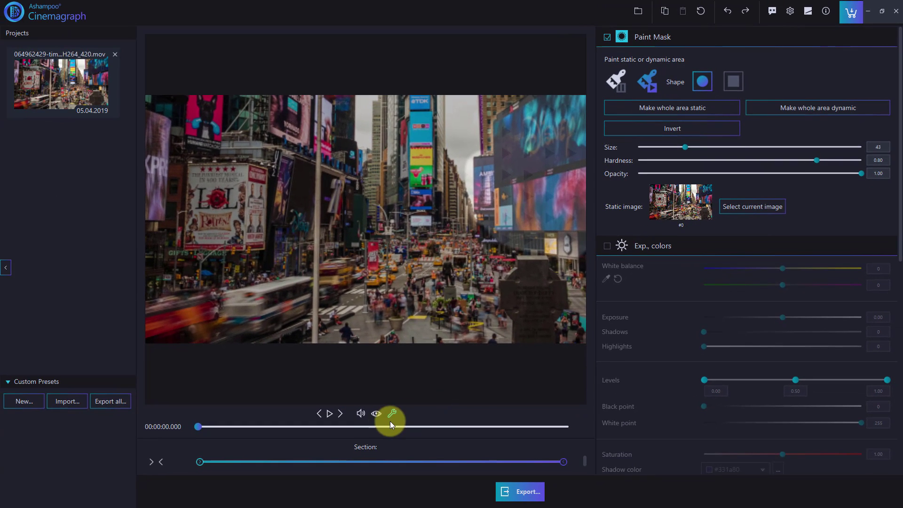
click(392, 414)
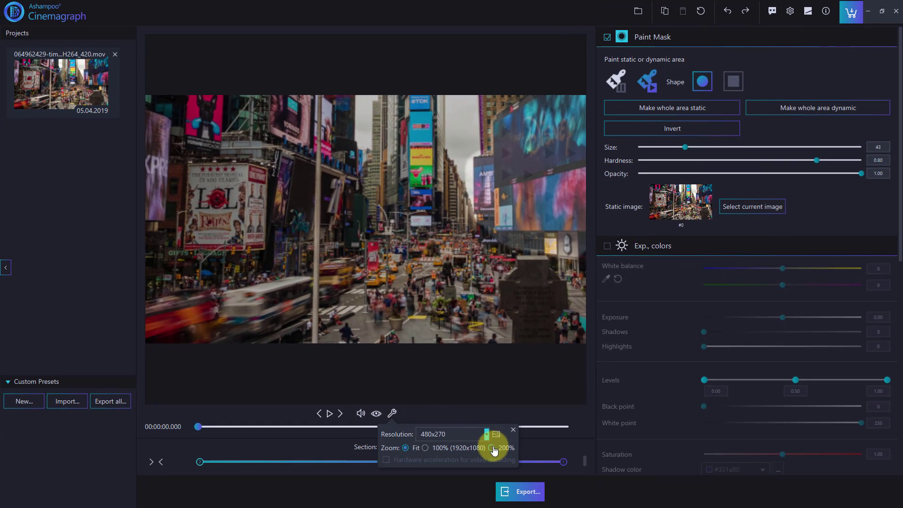
- Zoom the preview to 200%, choose a square brush of size 27, then return to Fit view
click(492, 447)
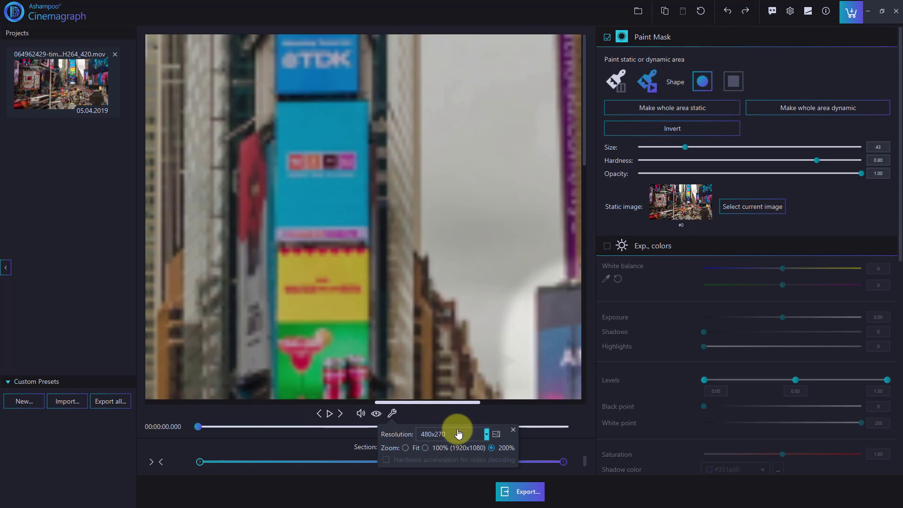
click(732, 81)
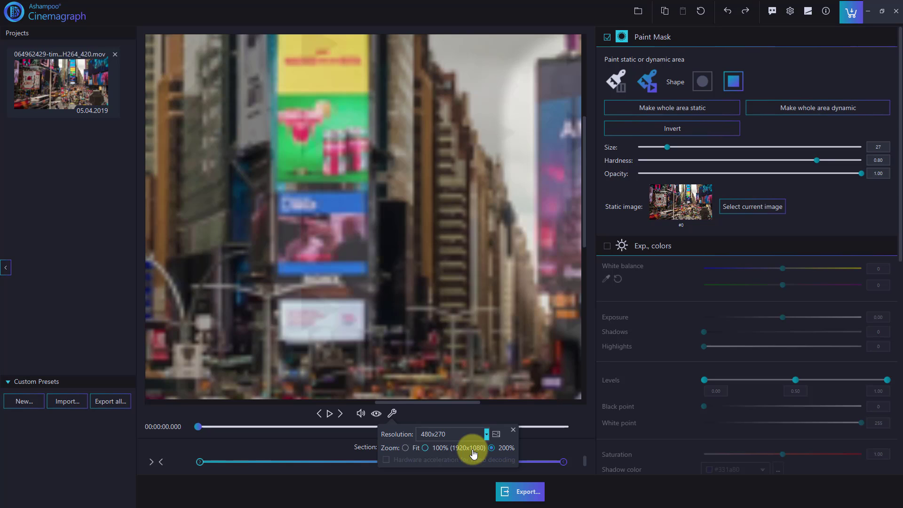
click(406, 448)
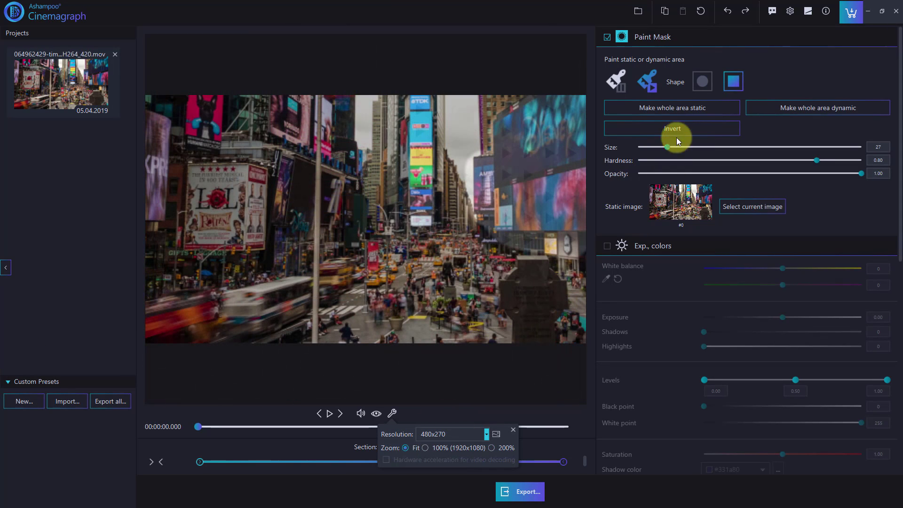
- Paint the left-side billboards and street crowd as moving areas of the mask
click(702, 80)
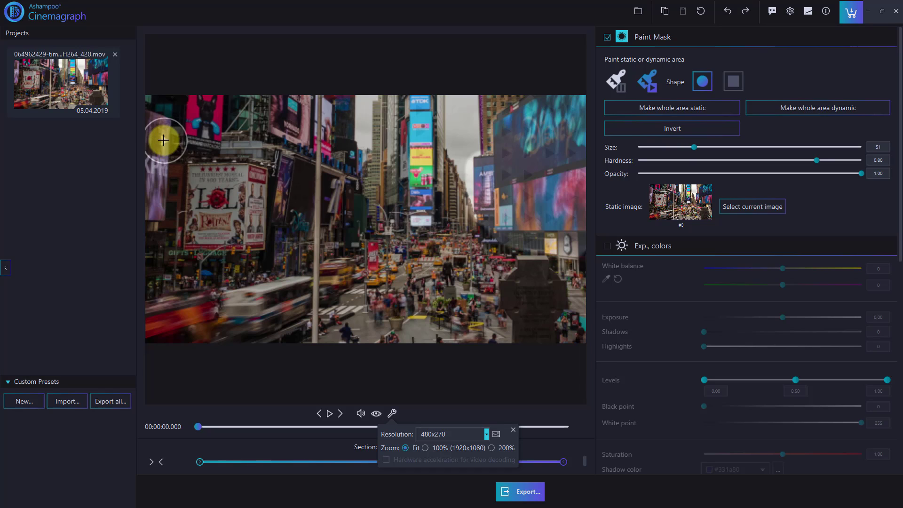
mouse_move(148, 134)
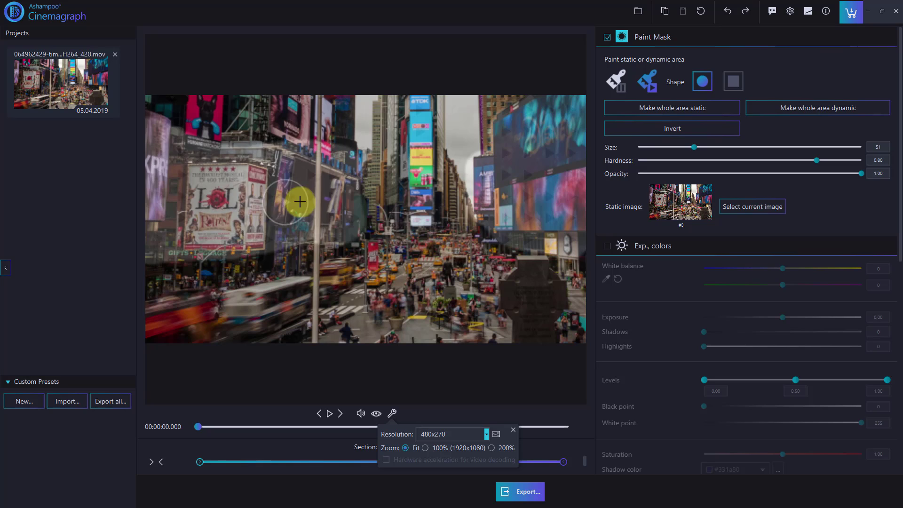
mouse_move(348, 276)
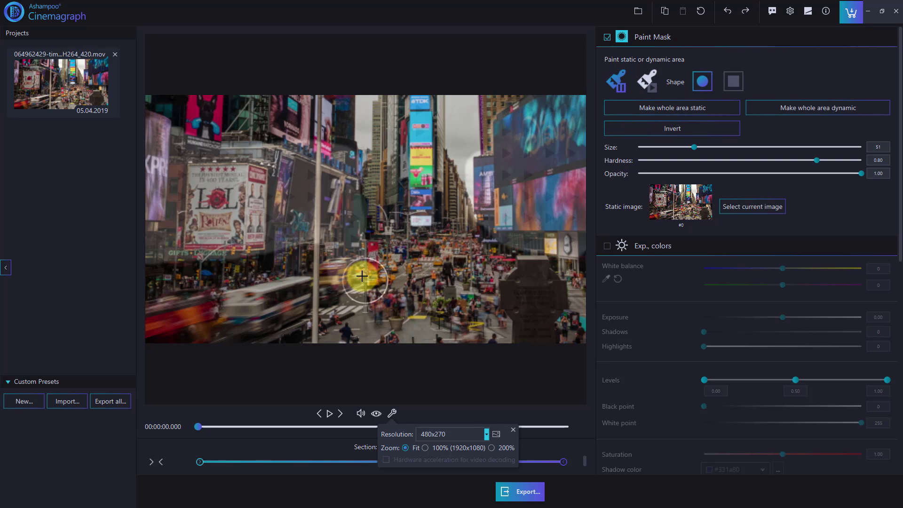
mouse_move(377, 255)
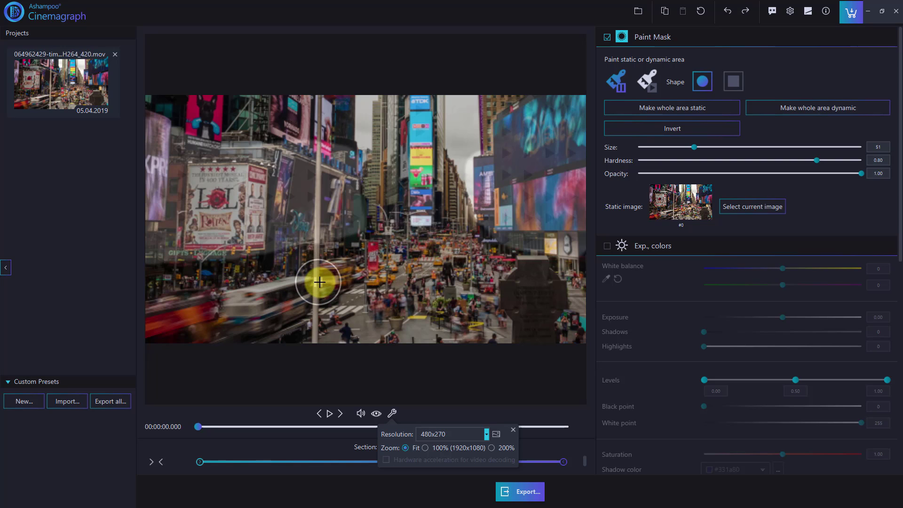
click(328, 414)
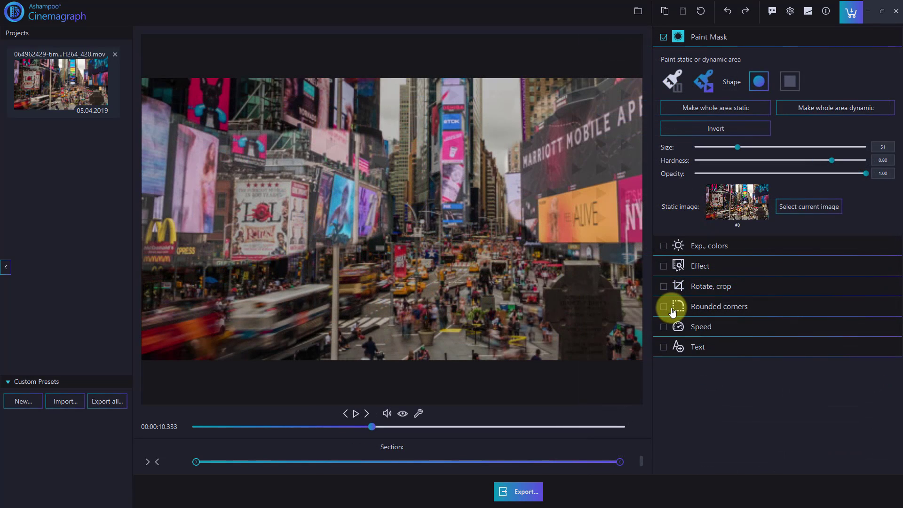
- Enable rounded corners with radius 0.26 and a black corner colour
click(663, 306)
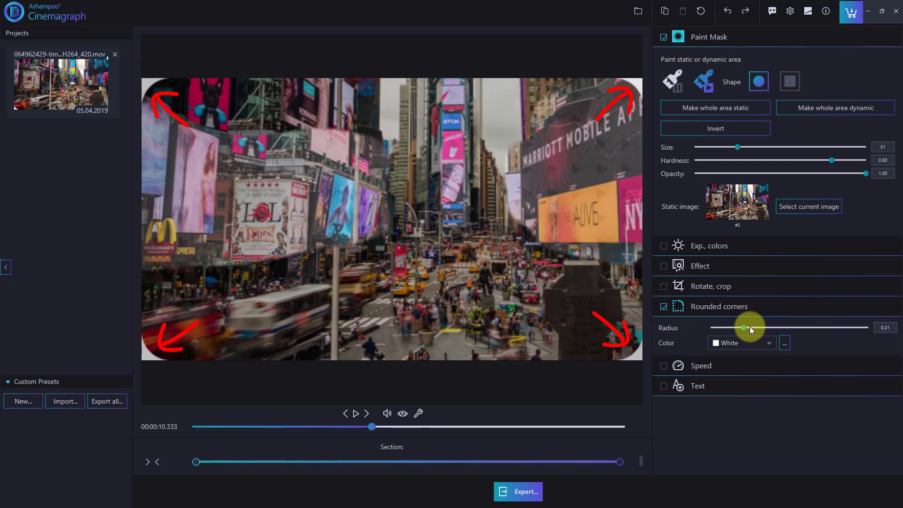
click(768, 342)
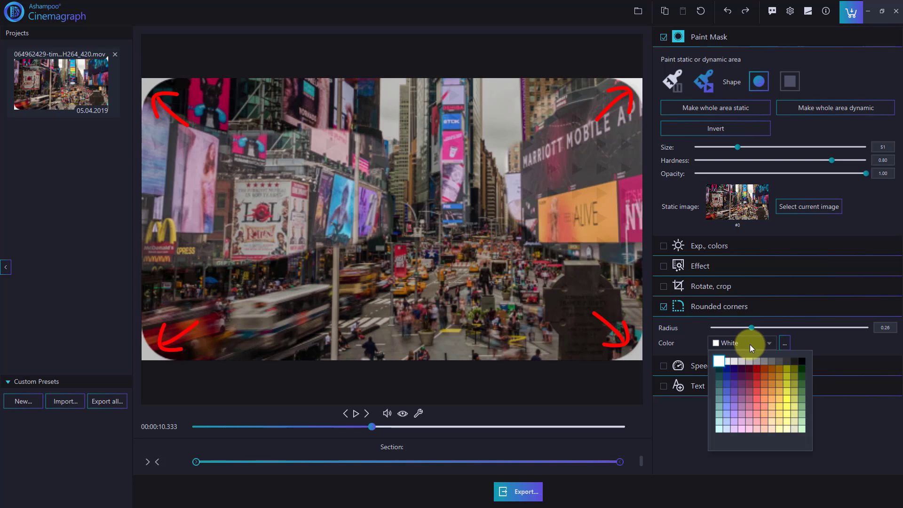
click(719, 369)
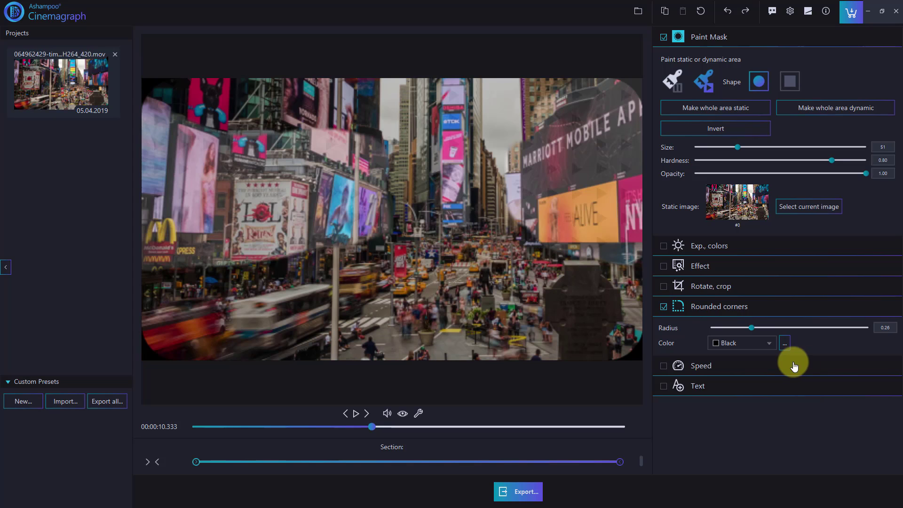
mouse_move(662, 248)
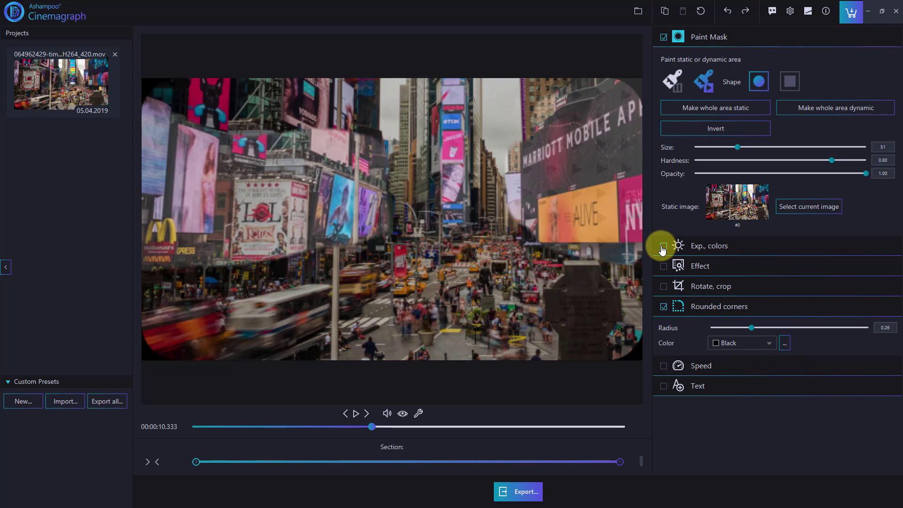
click(663, 245)
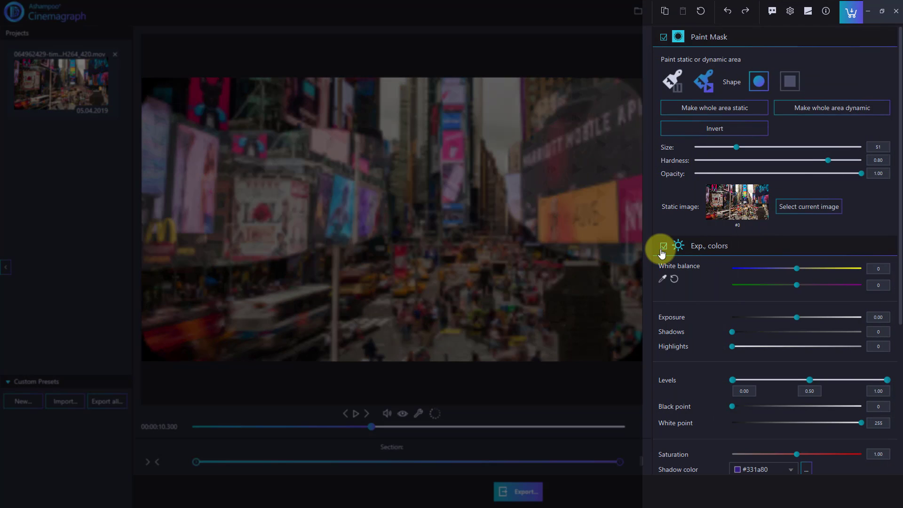
scroll(down, 3)
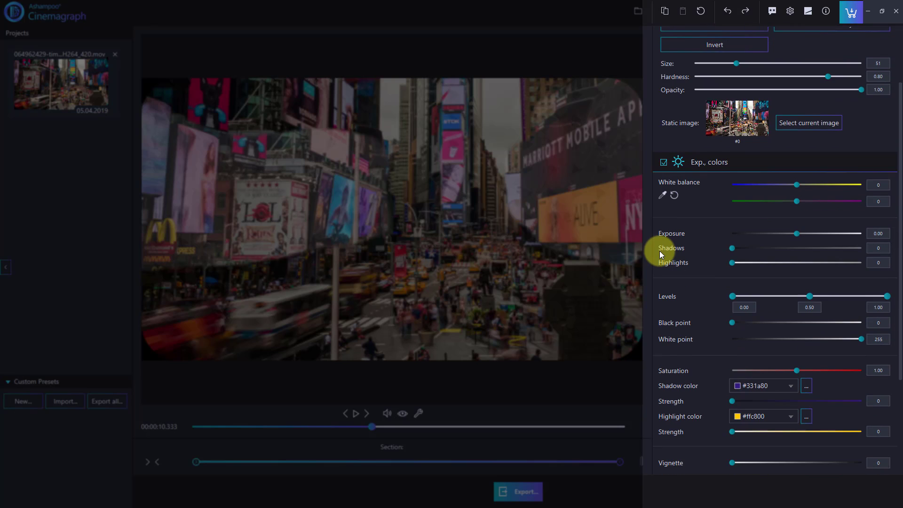
scroll(down, 3)
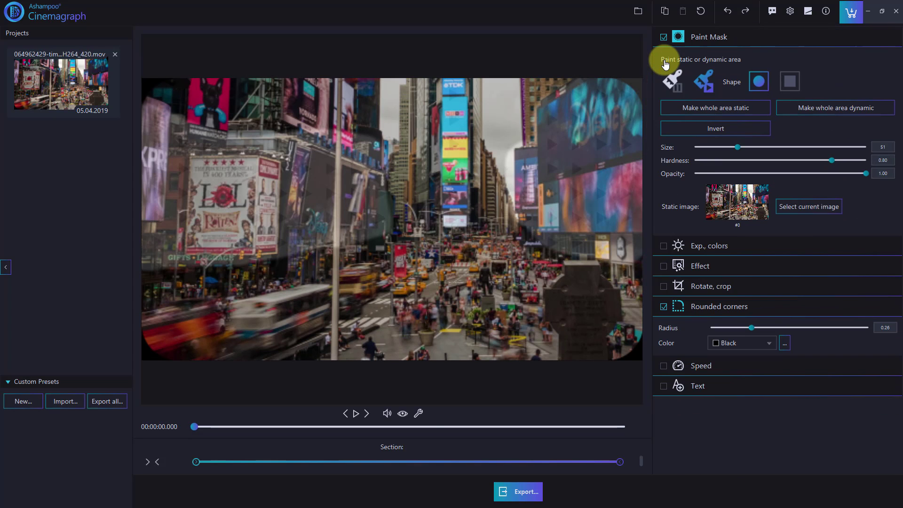
mouse_move(523, 492)
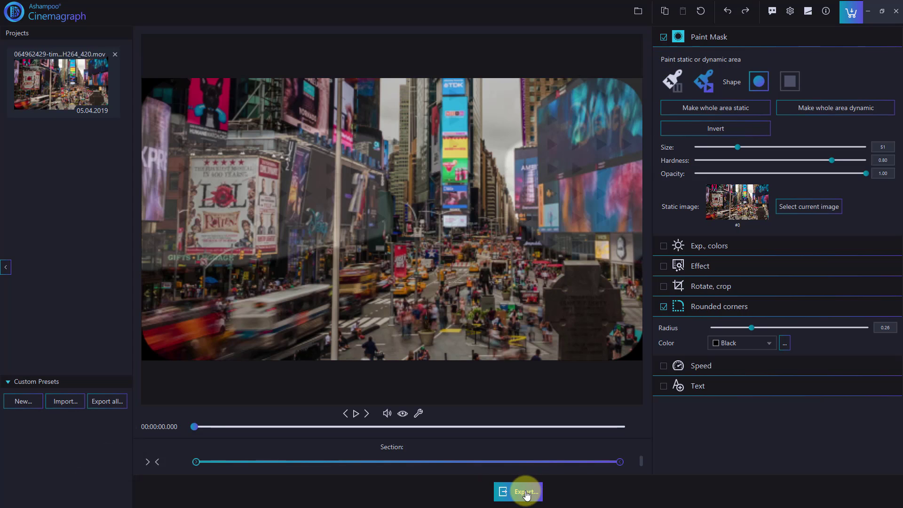
- Export the cinemagraph as a GIF named 'time' into the Videos folder
click(524, 492)
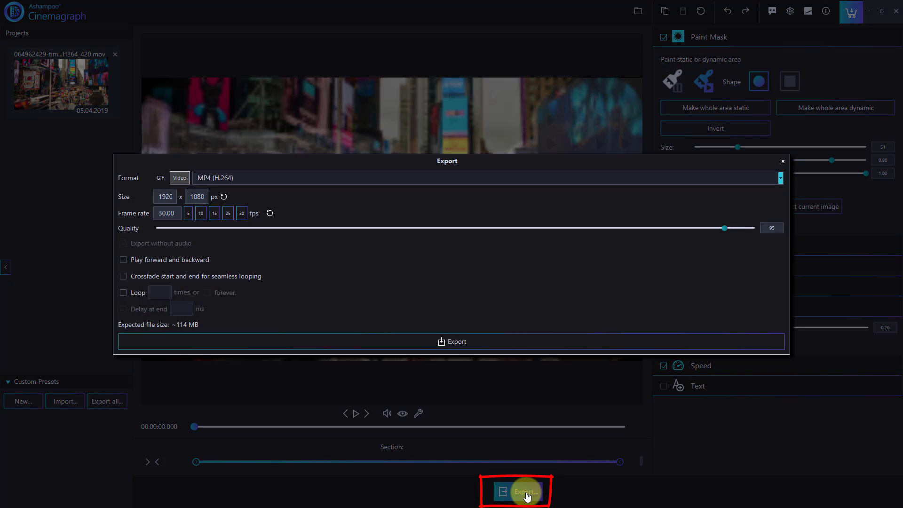
mouse_move(221, 292)
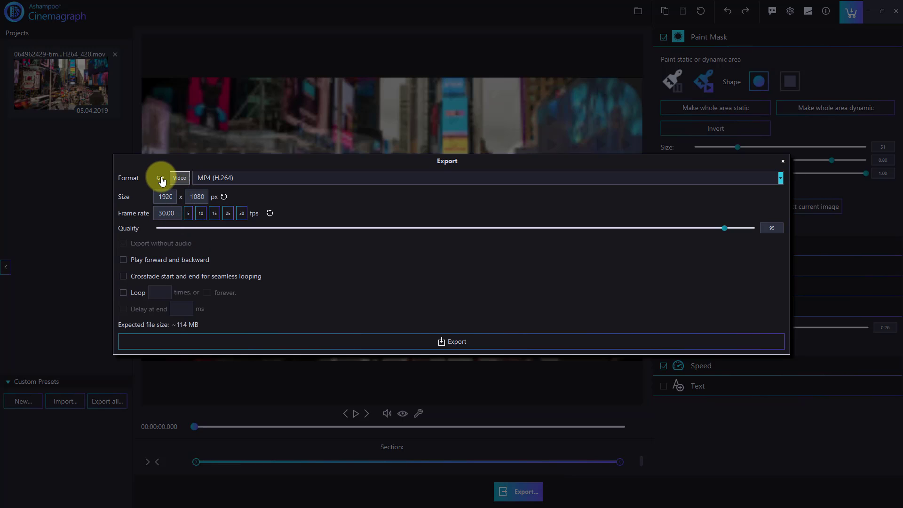
click(160, 177)
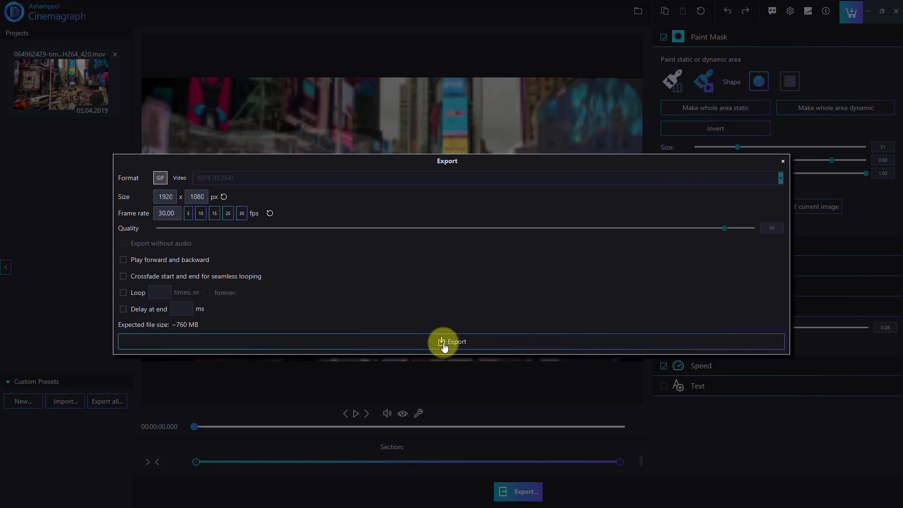
click(455, 342)
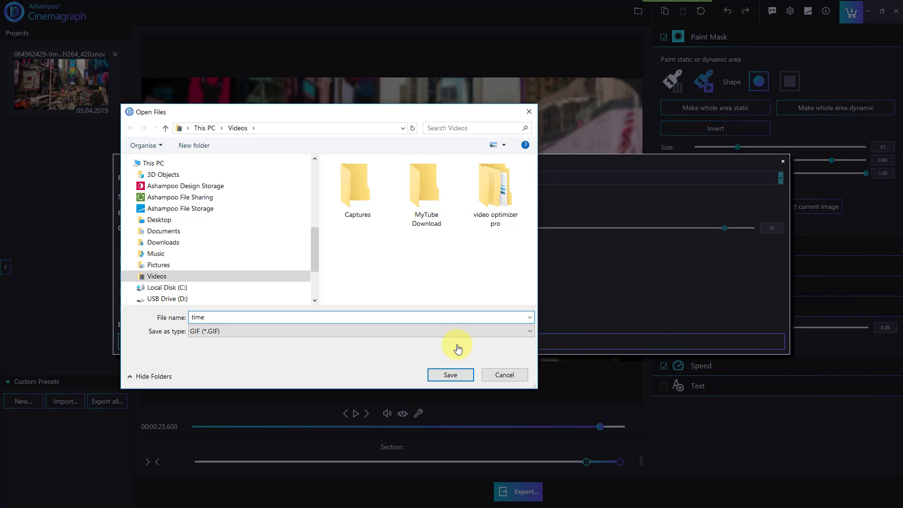
click(450, 374)
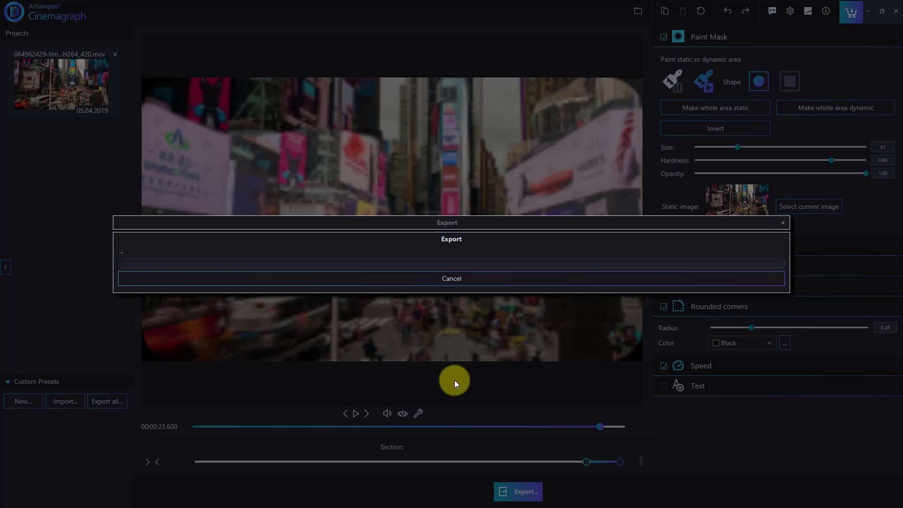